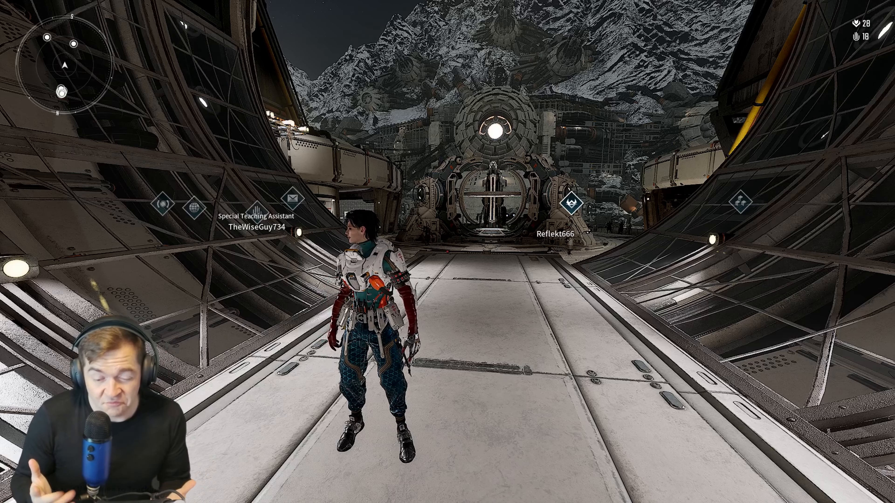
Bring up the Inventory's detailed character stats listing attack, skill and defence values
key(i)
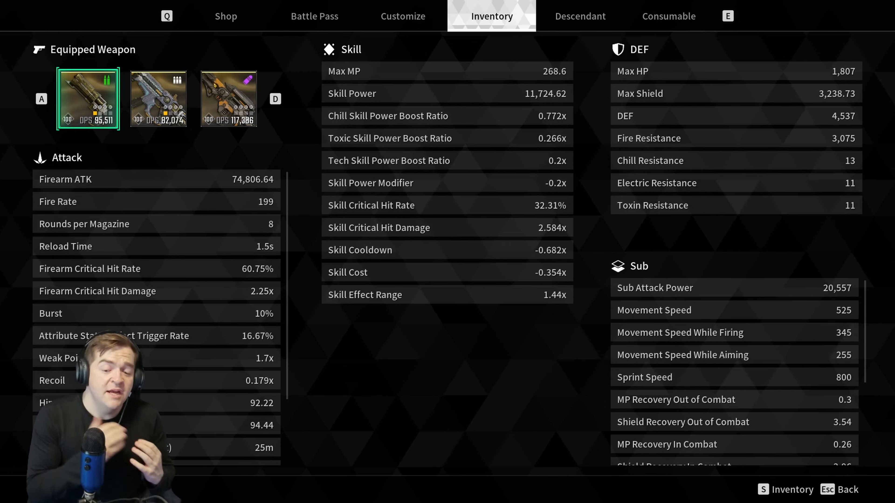
mouse_move(675, 128)
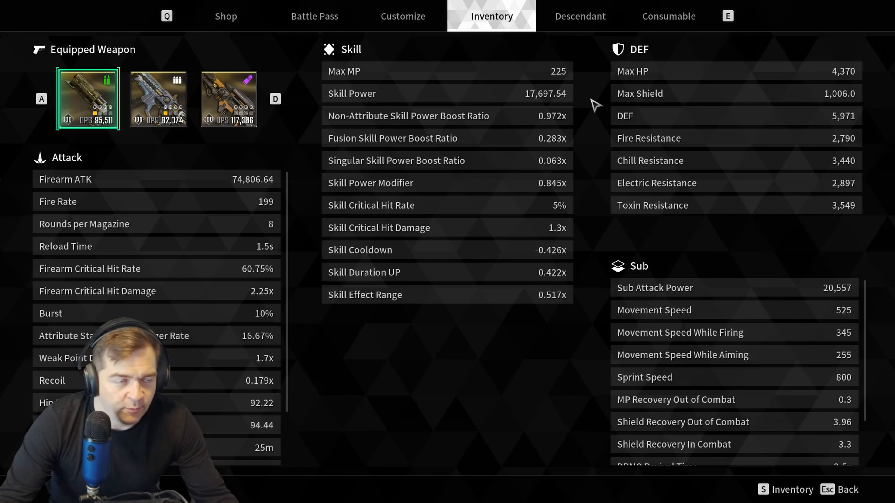
mouse_move(408, 117)
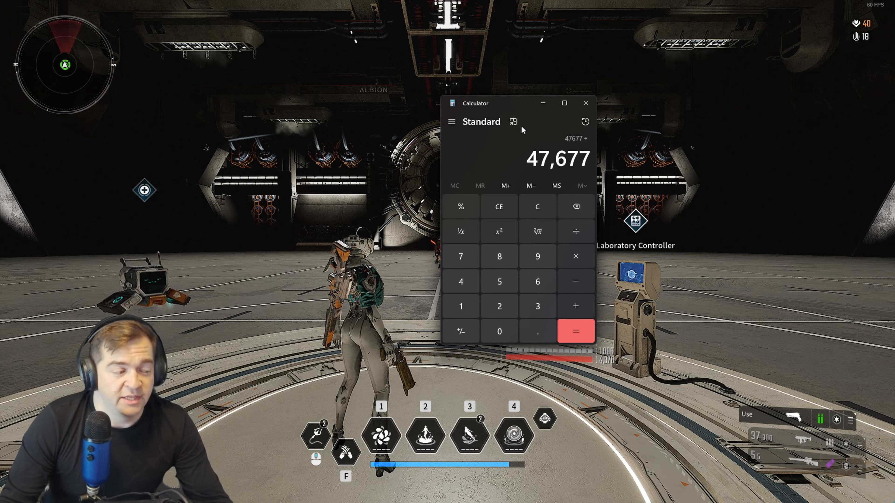
mouse_move(556, 191)
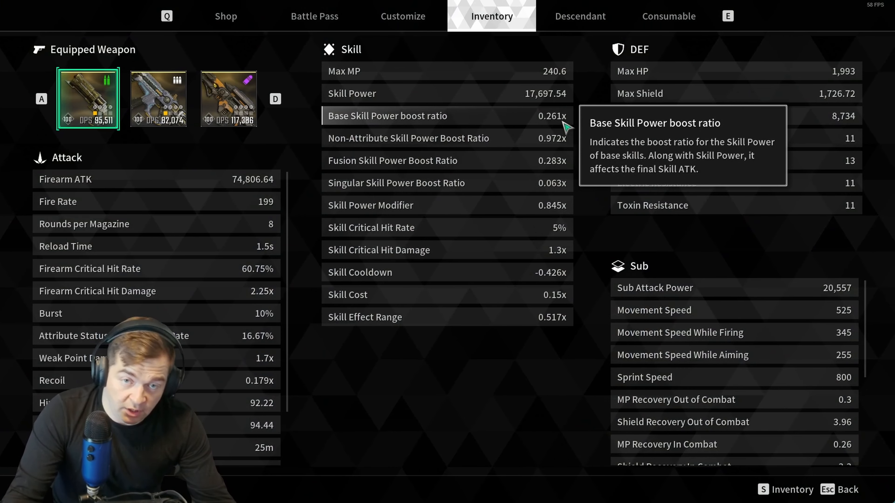
mouse_move(357, 124)
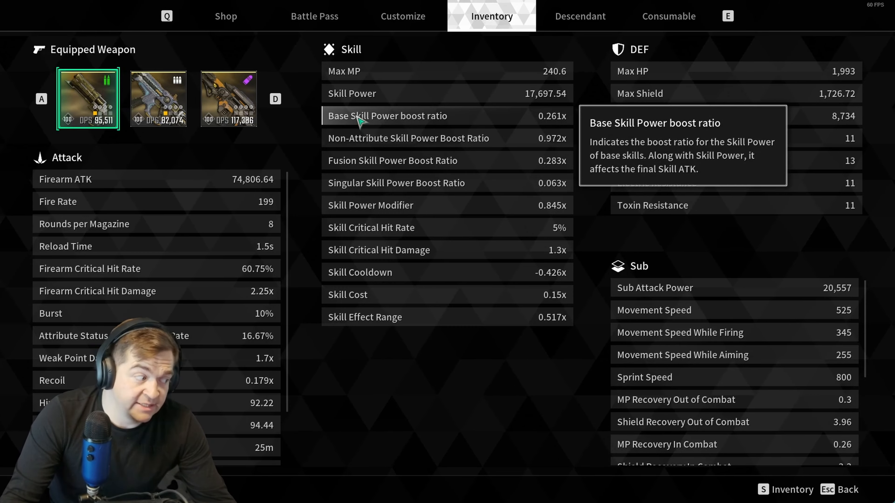
mouse_move(546, 124)
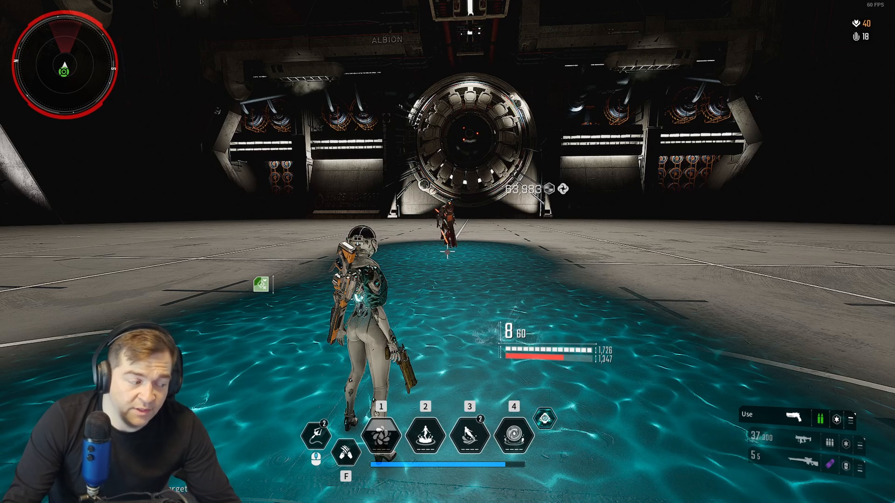
Evaluate 3862 ÷ 60121 in Calculator, giving about 0.0642
click(781, 344)
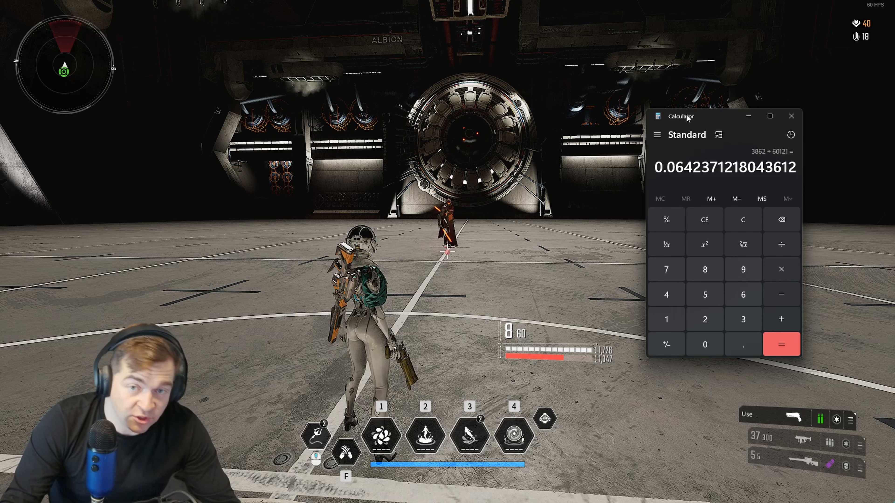
mouse_move(688, 193)
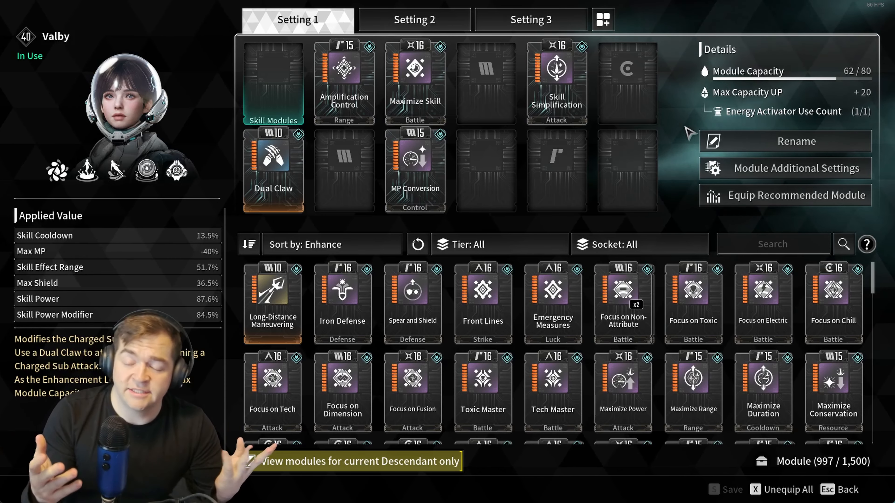
Show Valby's Setting 1 module loadout with equipped modules and applied values
click(252, 463)
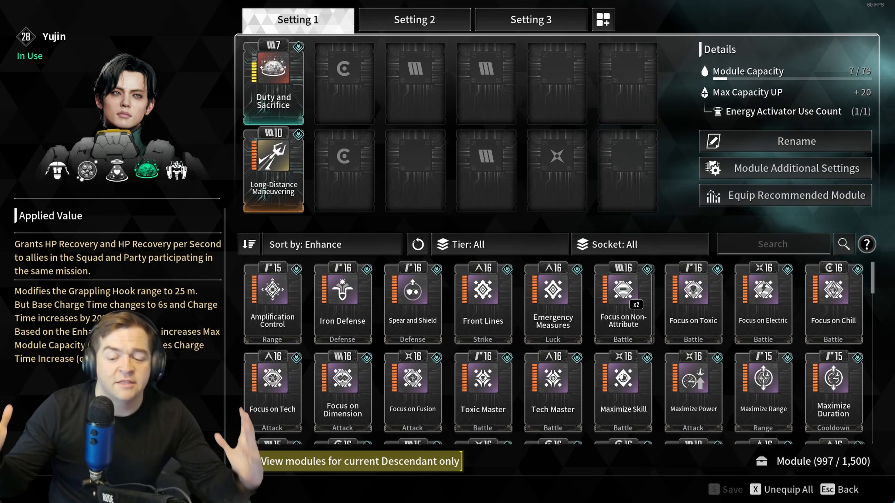
Limit Yujin's module list to modules the current Descendant can equip
click(251, 465)
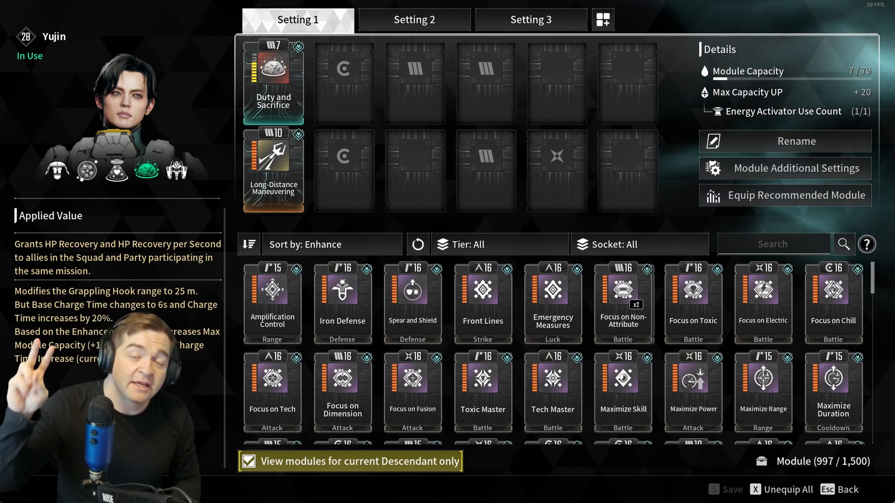